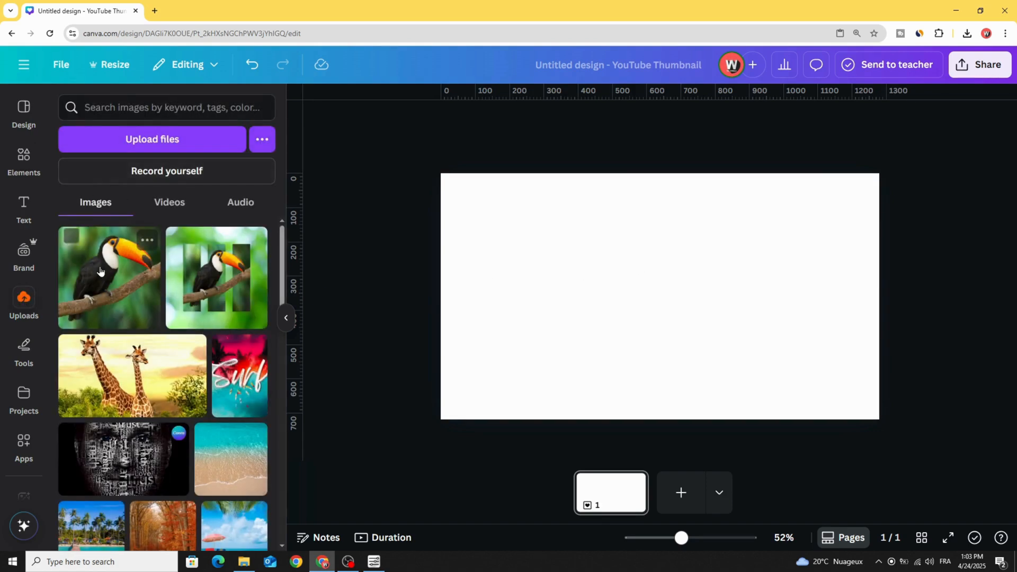
Add the uploaded toucan photo and enlarge it to the page's full height.
{"action": "left_click", "coordinate": [108, 277]}
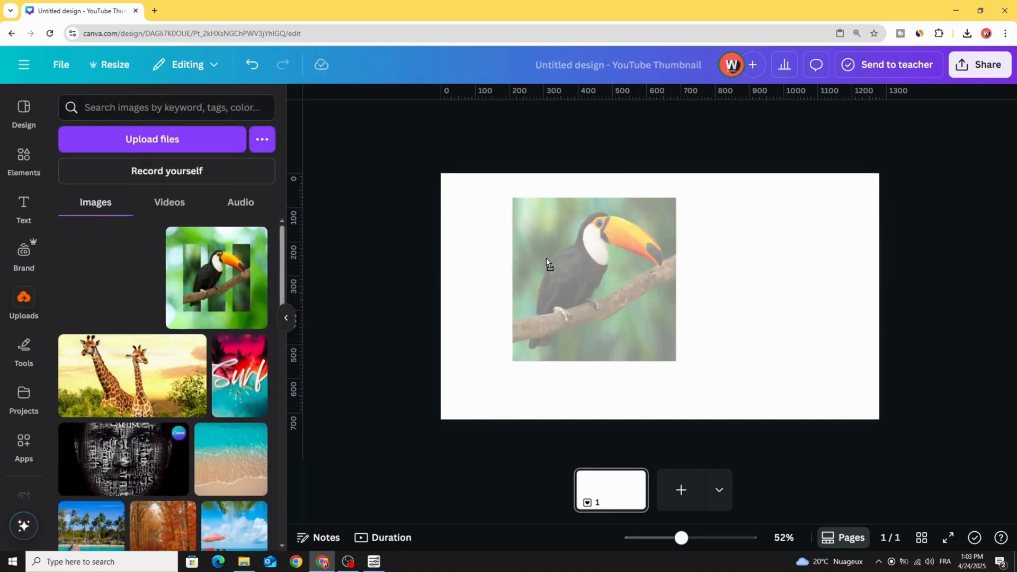
{"action": "left_click", "coordinate": [593, 280]}
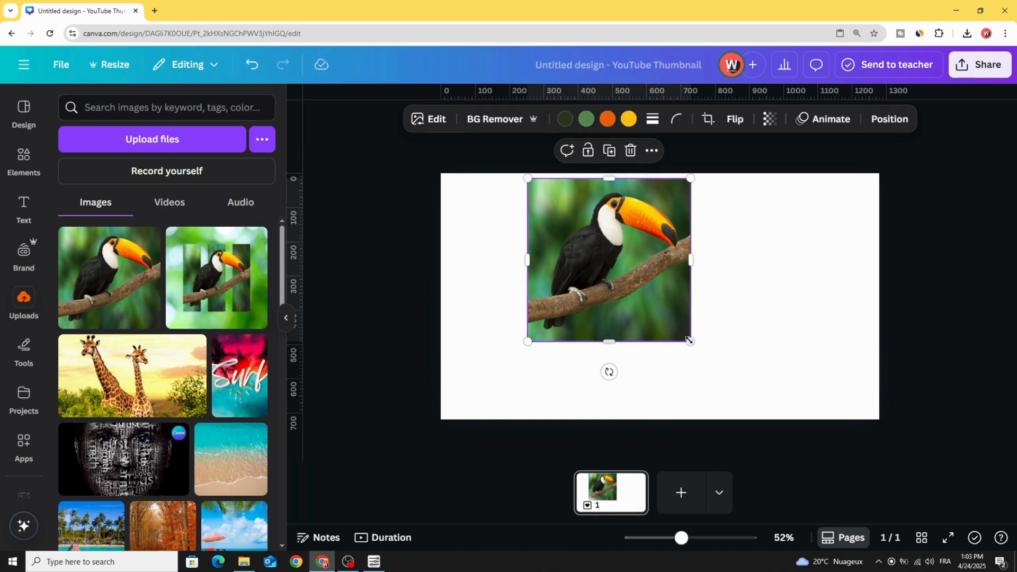
{"action": "left_click_drag", "start_coordinate": [691, 341], "coordinate": [761, 411]}
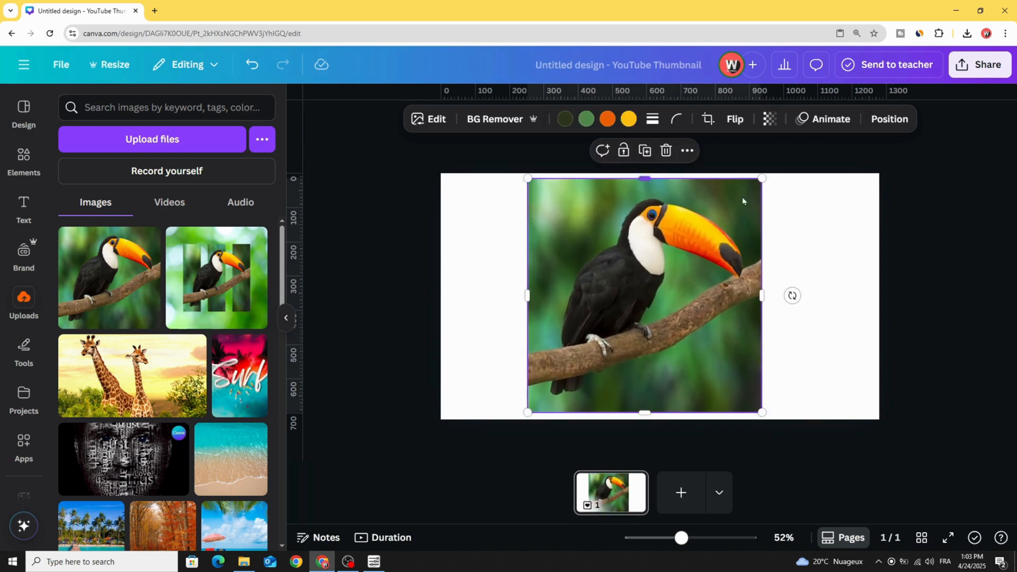
{"action": "left_click_drag", "start_coordinate": [646, 295], "coordinate": [655, 296]}
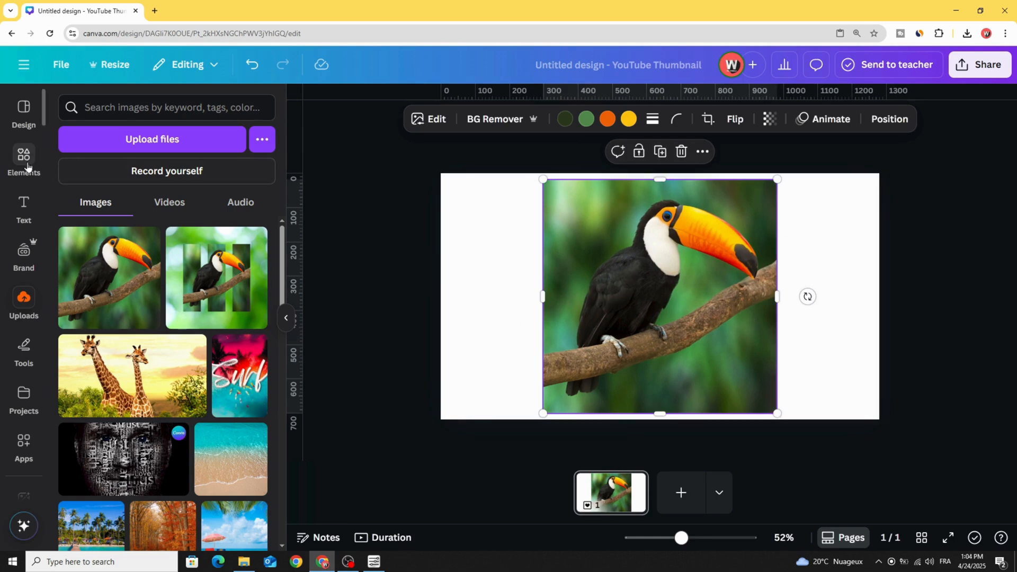
Add a square frame and stretch it into three tall side-by-side strips over the toucan.
{"action": "left_click", "coordinate": [24, 161]}
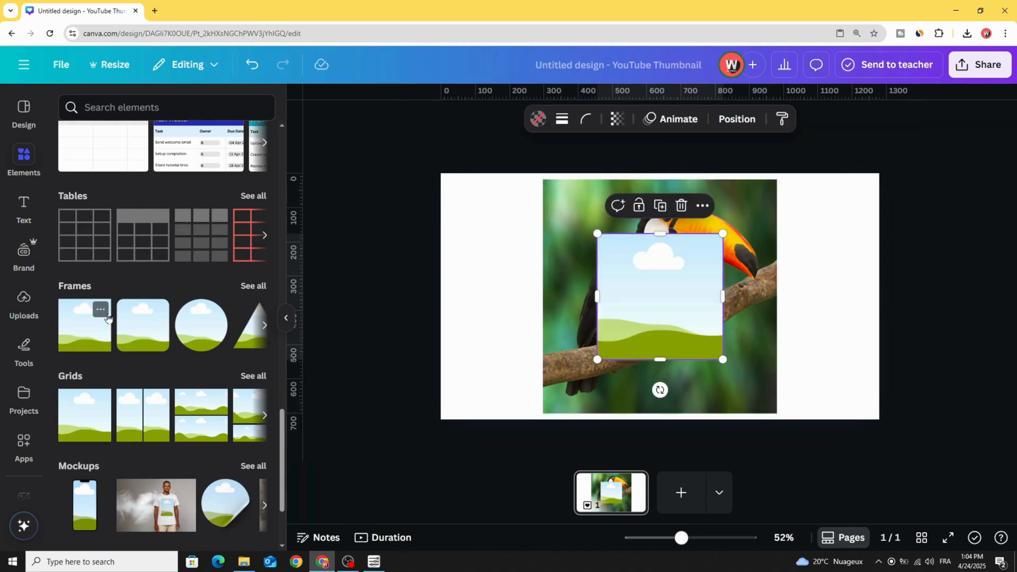
{"action": "left_click_drag", "start_coordinate": [660, 297], "coordinate": [621, 260]}
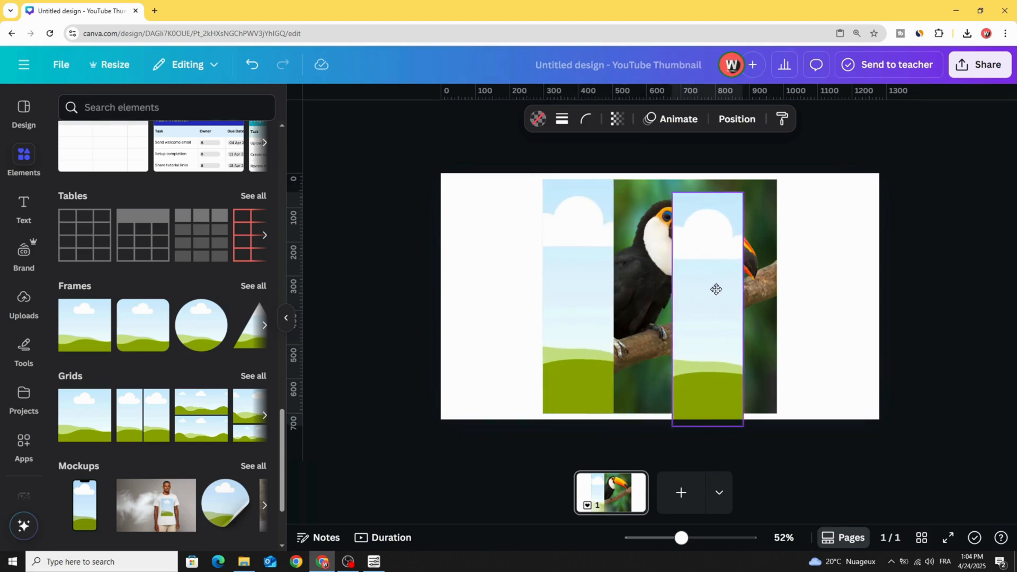
{"action": "left_click_drag", "start_coordinate": [716, 289], "coordinate": [742, 277]}
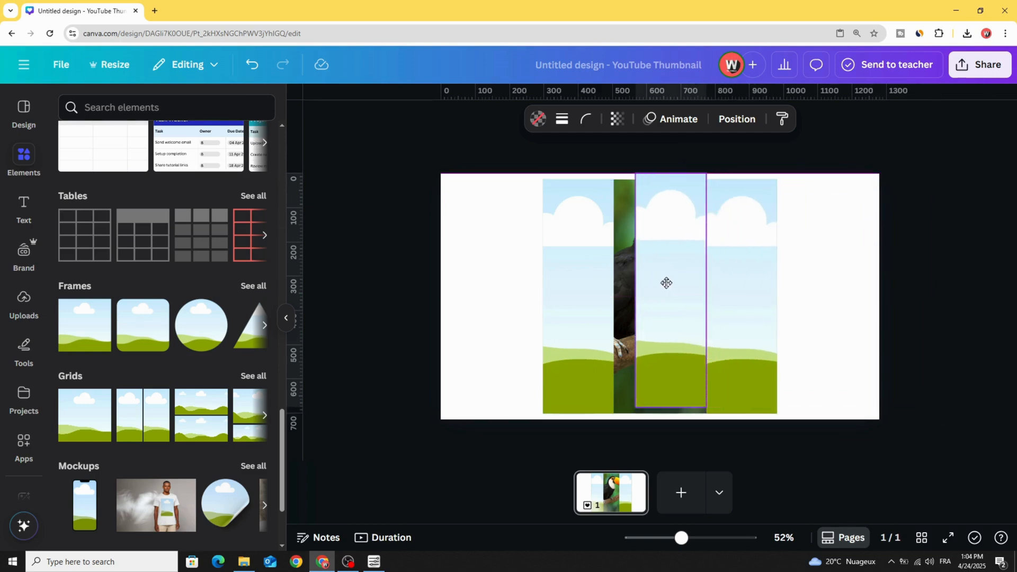
{"action": "left_click_drag", "start_coordinate": [667, 283], "coordinate": [659, 287]}
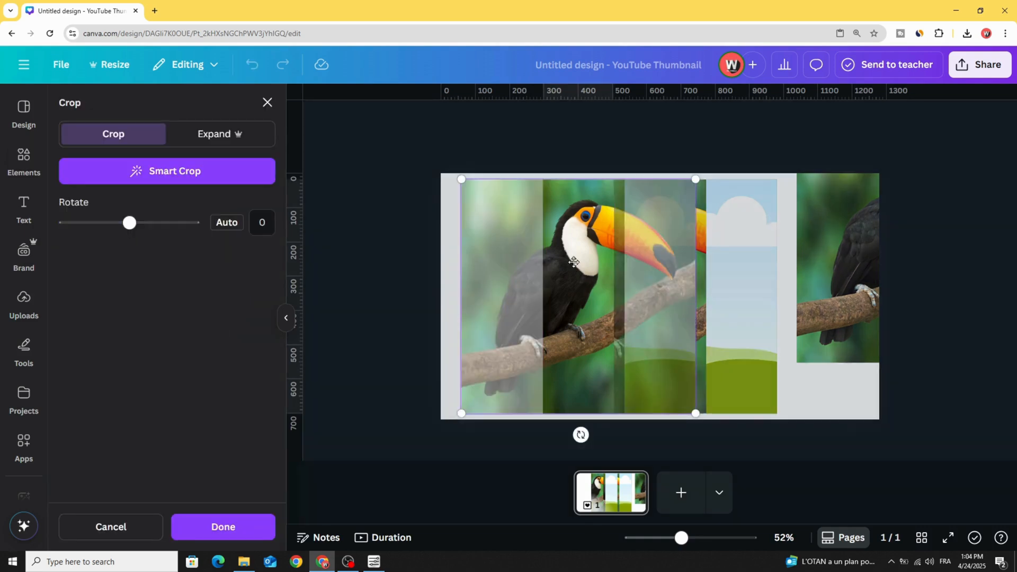
Shift the toucan photo inside the frame so the bird lines up with the original.
{"action": "left_click_drag", "start_coordinate": [573, 261], "coordinate": [657, 297]}
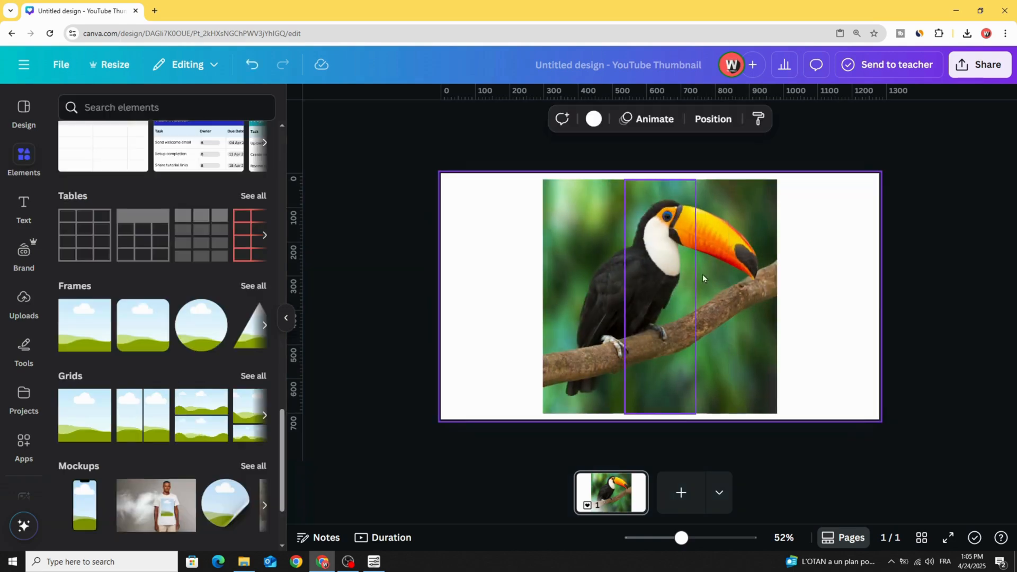
Delete the original full toucan photo layer from behind the strips.
{"action": "right_click", "coordinate": [702, 280]}
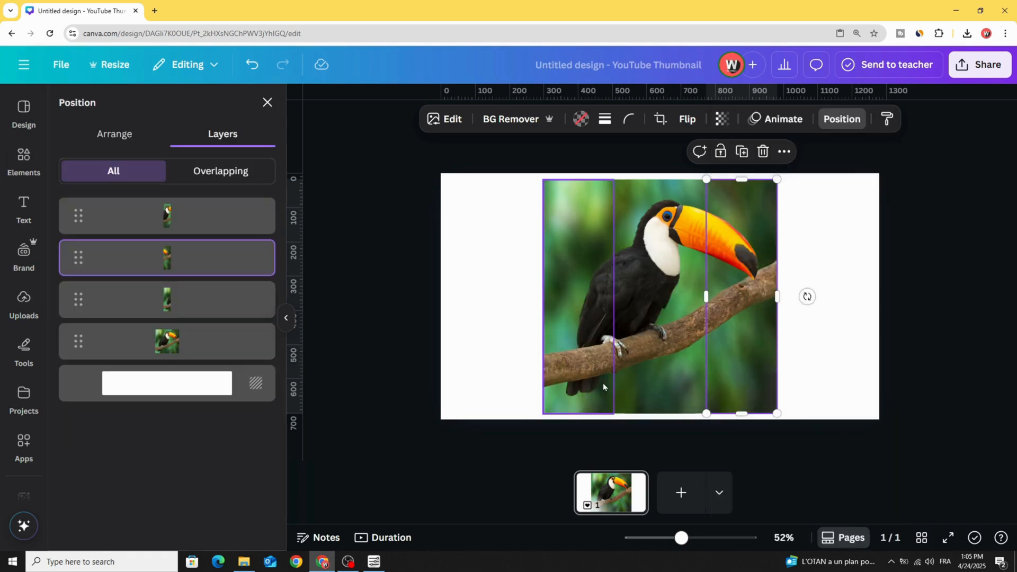
{"action": "left_click", "coordinate": [166, 341]}
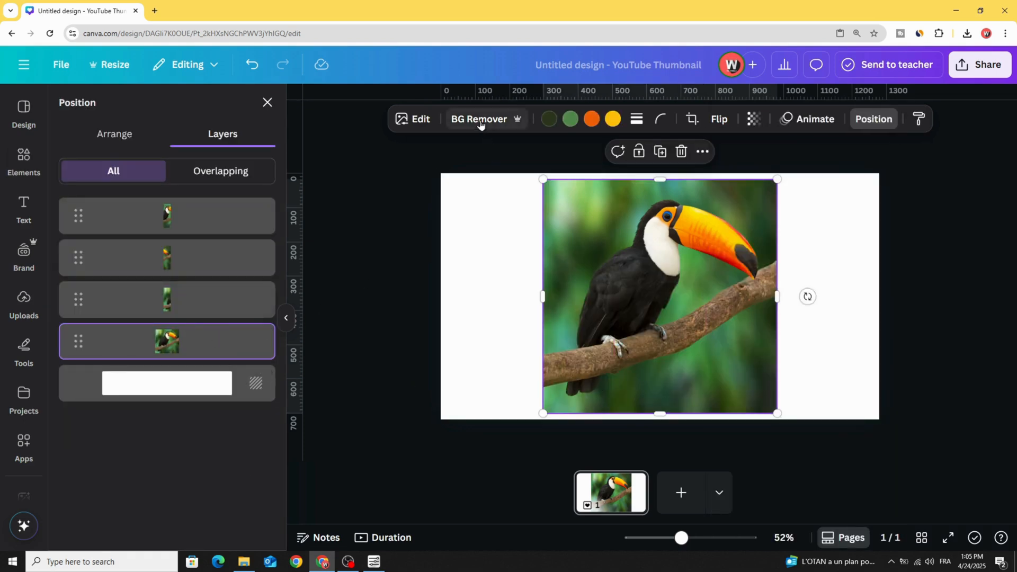
{"action": "left_click", "coordinate": [479, 118]}
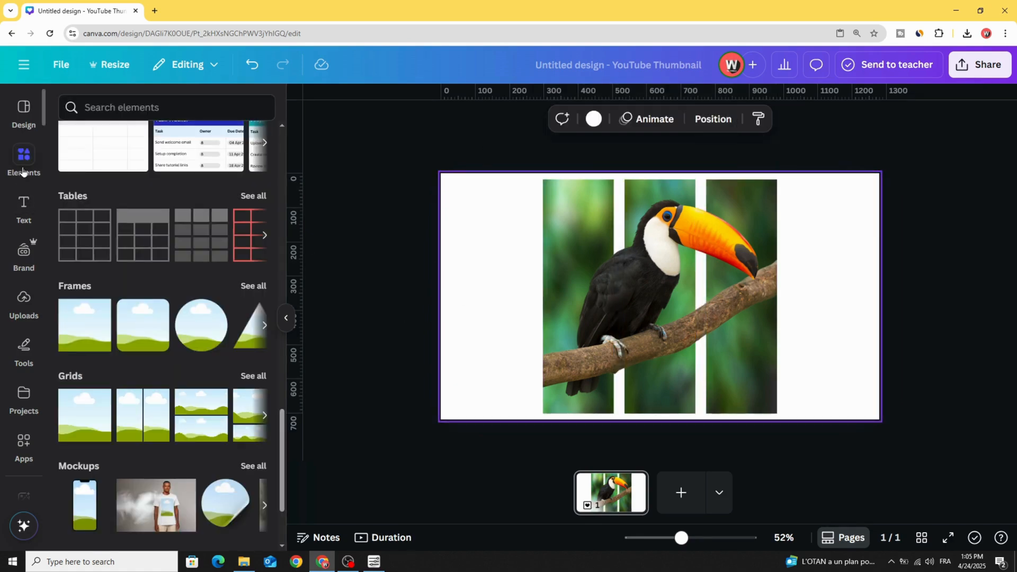
Find a green photo among 'blurry background' results and set it as the page background.
{"action": "left_click", "coordinate": [165, 107]}
{"action": "type", "text": "blurry background"}
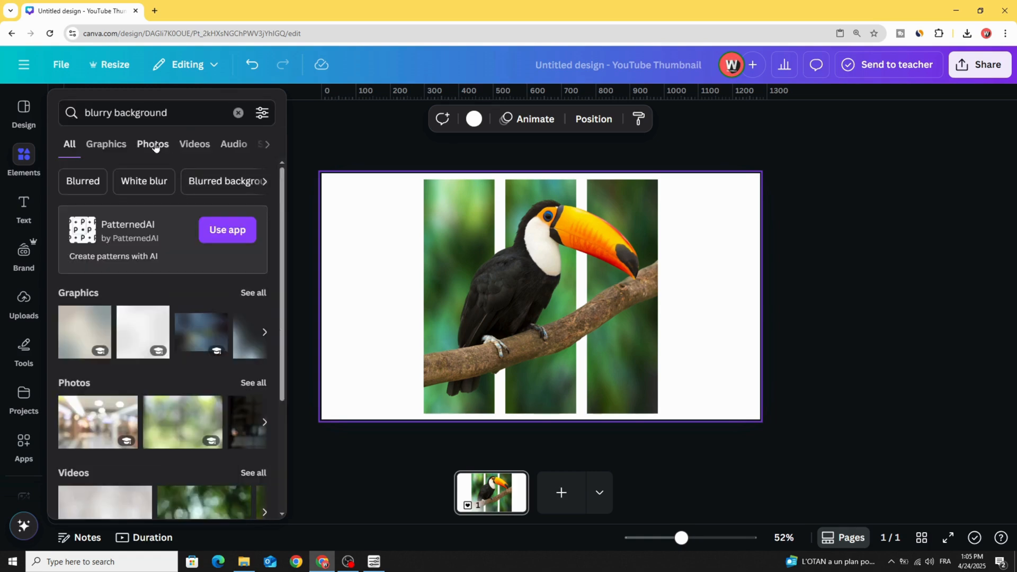
{"action": "left_click", "coordinate": [153, 144]}
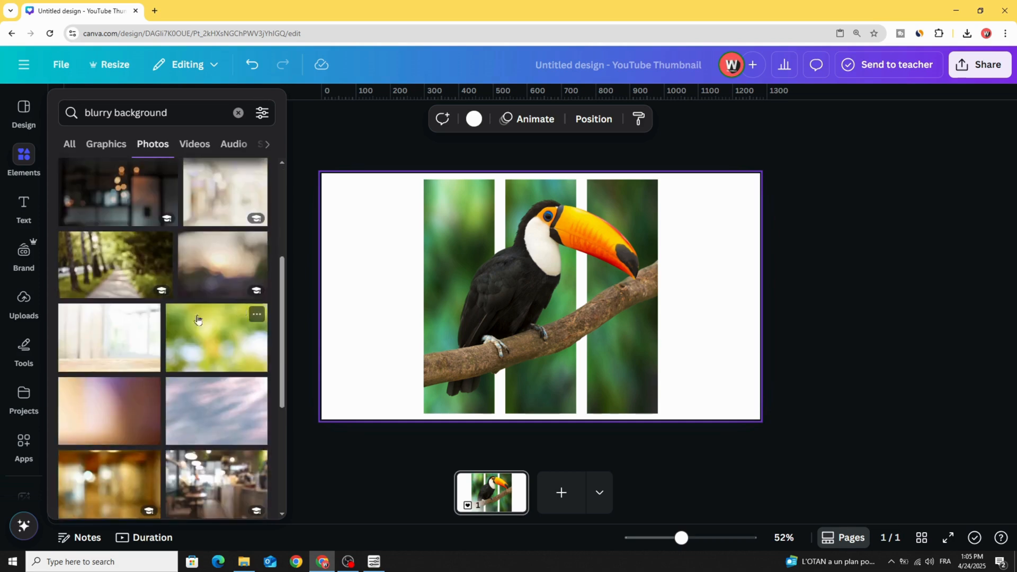
{"action": "scroll", "scroll_direction": "down", "scroll_amount": 3}
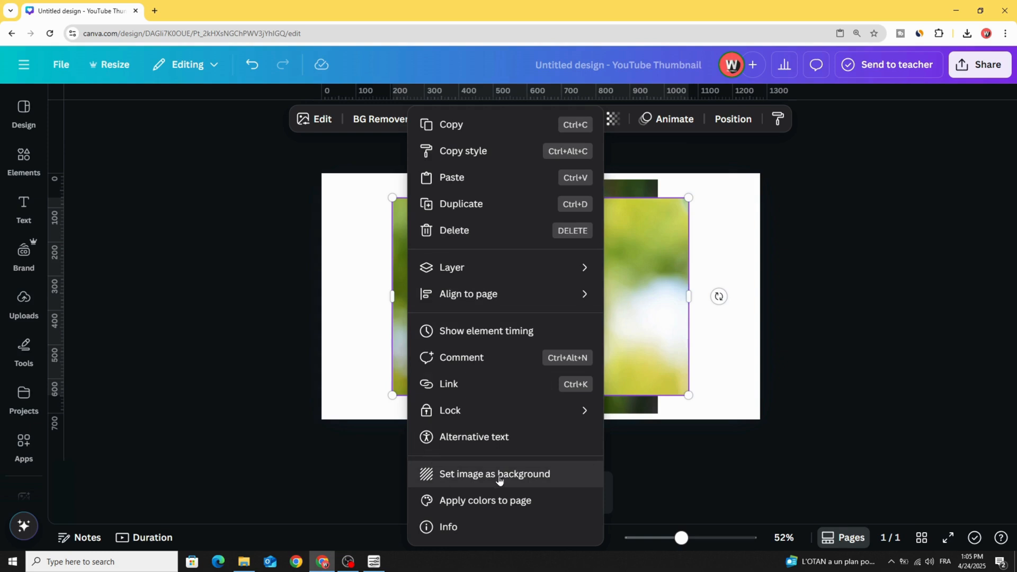
{"action": "left_click", "coordinate": [494, 474]}
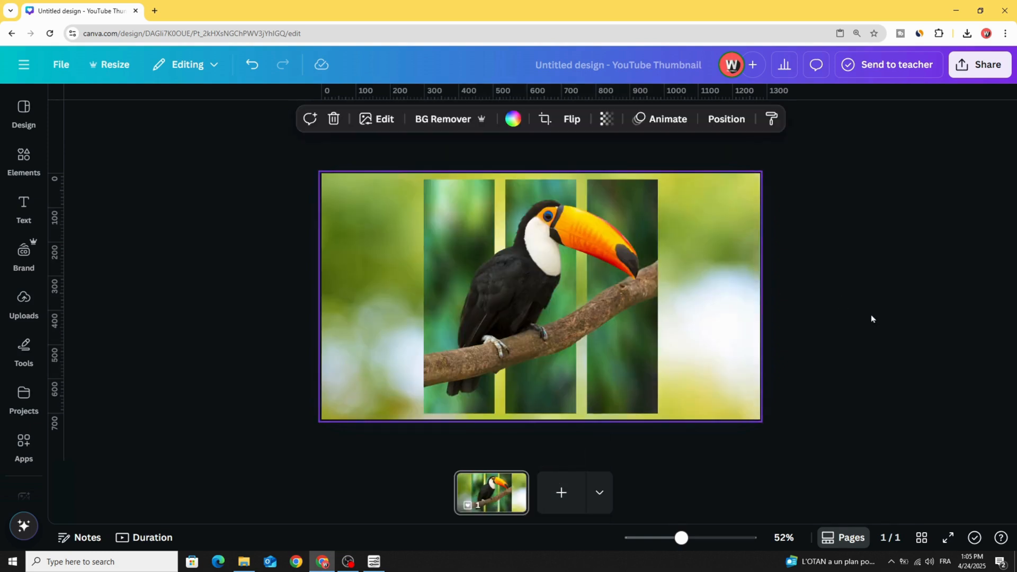
{"action": "mouse_move", "coordinate": [873, 324]}
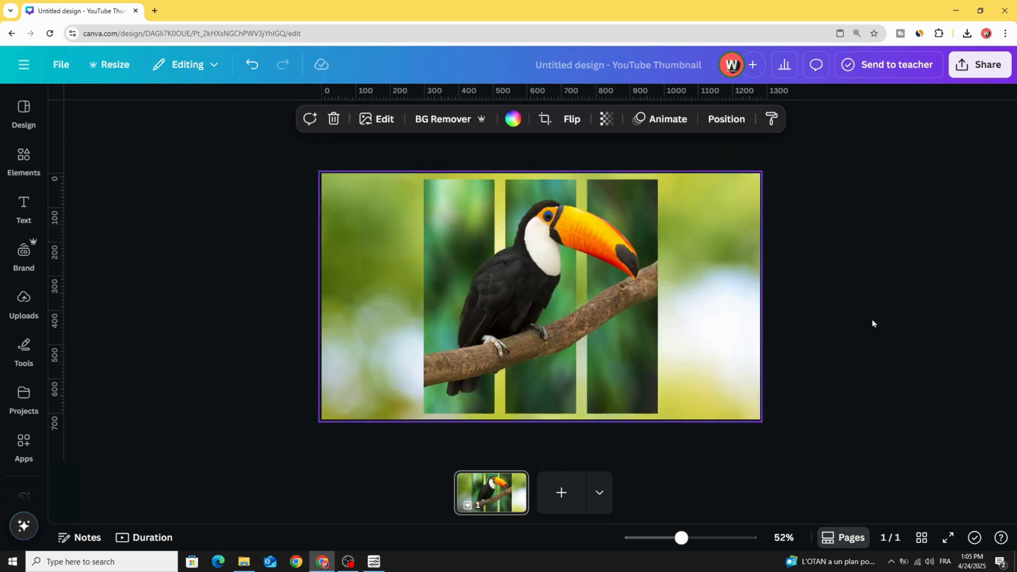